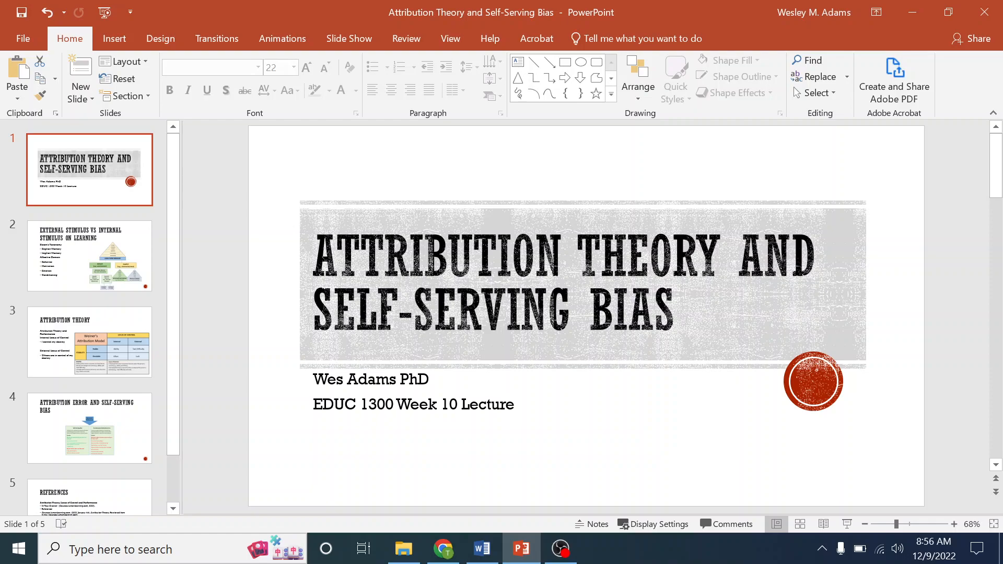
mouse_move(130, 312)
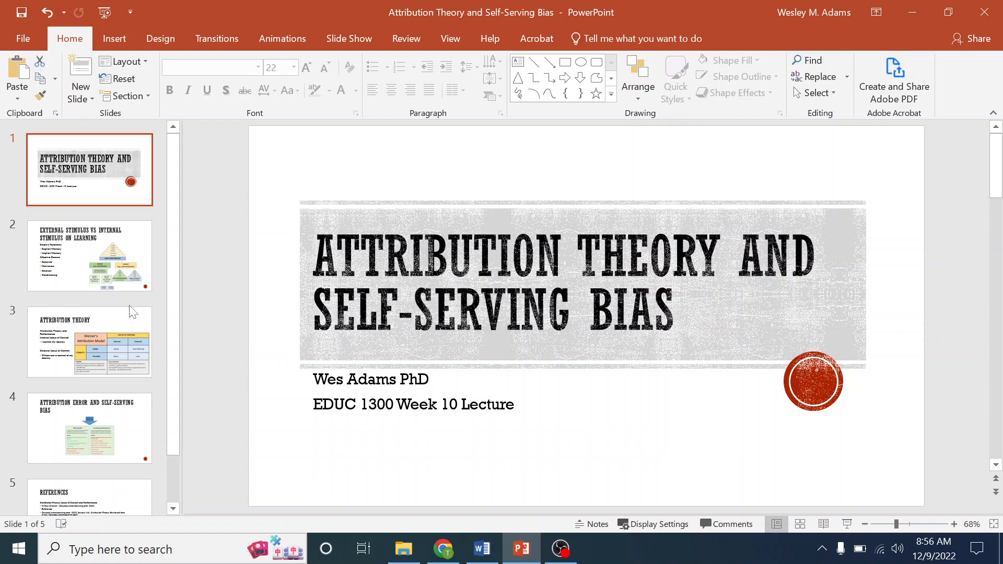
Step: Step through slide 2 (External vs Internal Stimulus) to slide 3, Attribution Theory with Weiner's table
click(90, 256)
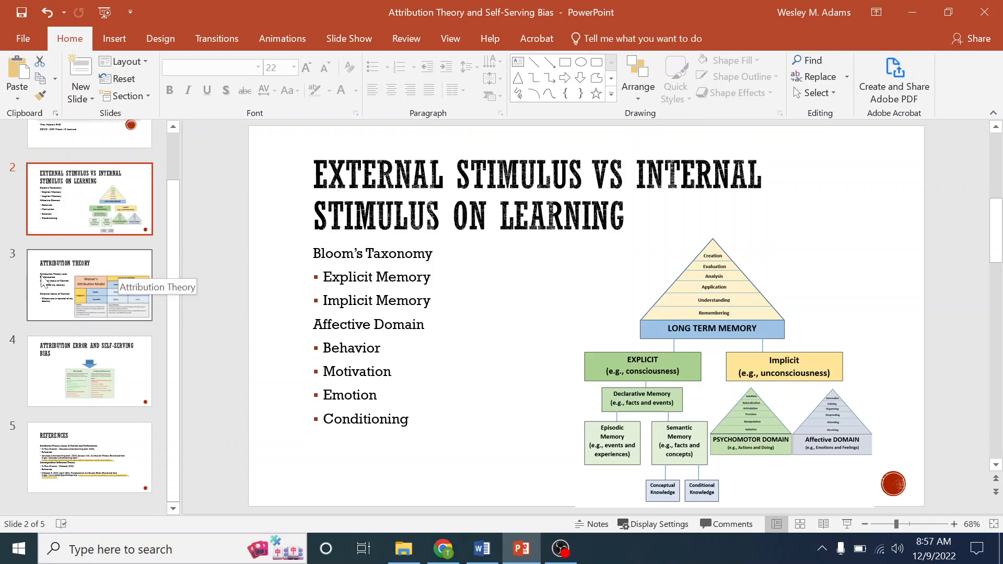
click(89, 284)
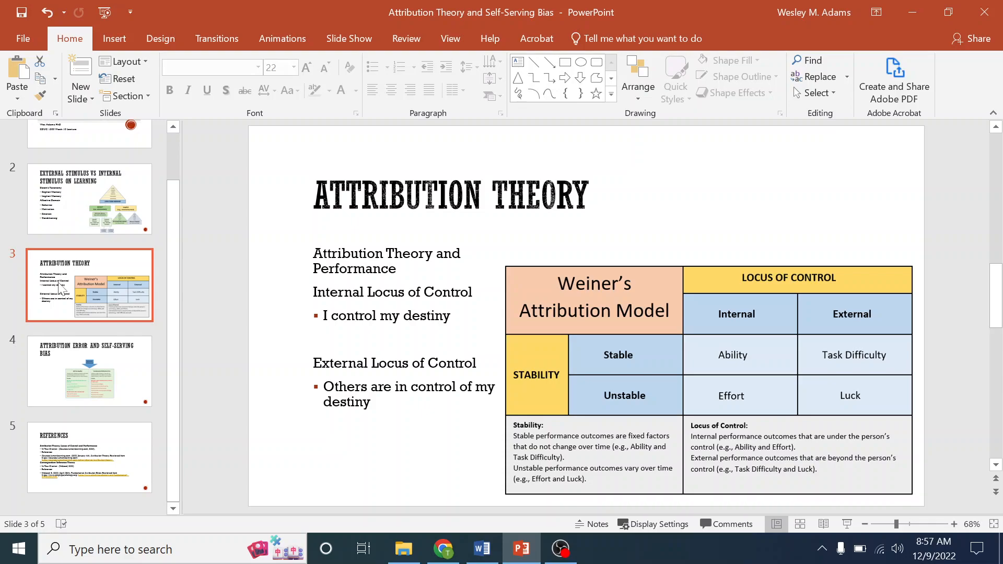
mouse_move(63, 288)
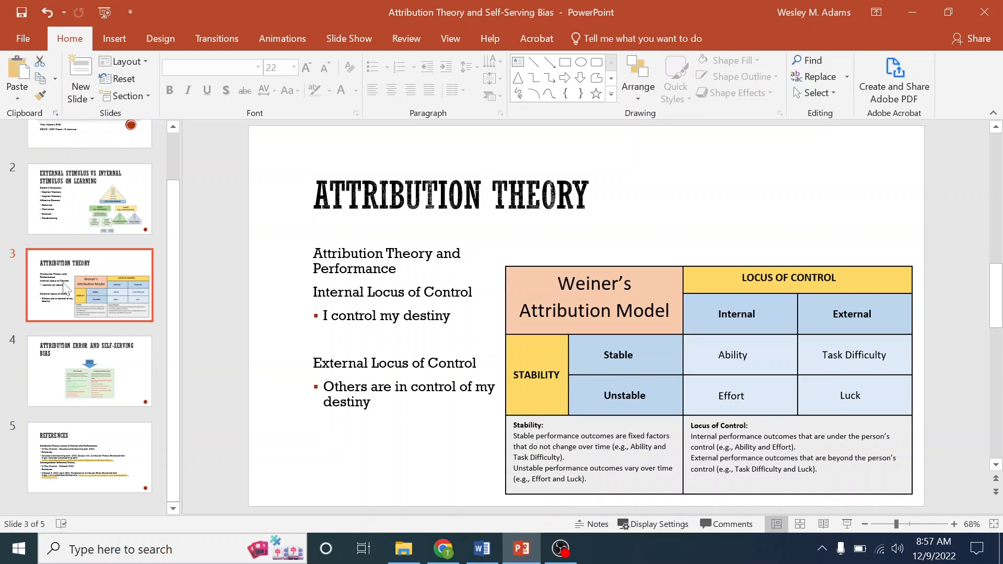
mouse_move(718, 390)
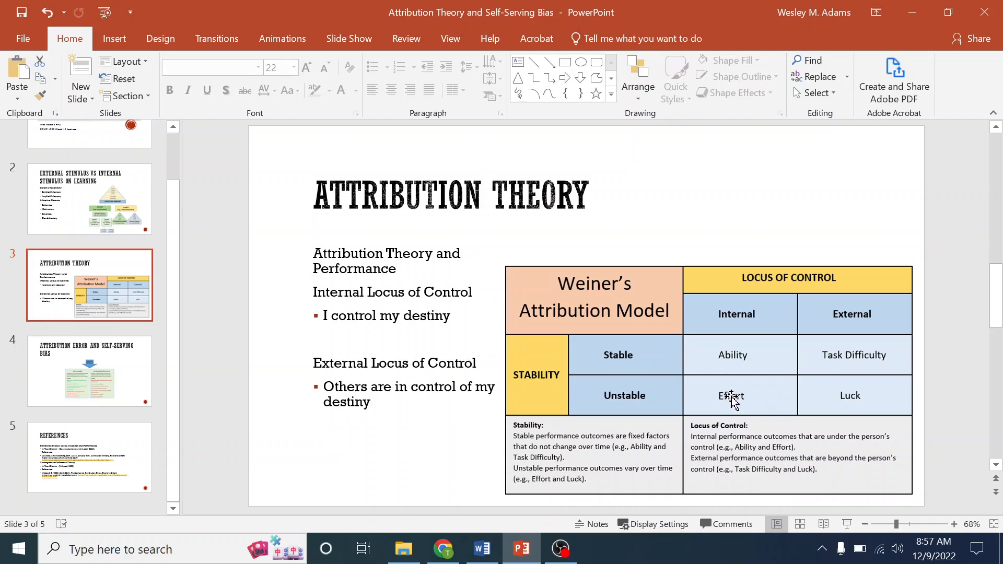
mouse_move(762, 315)
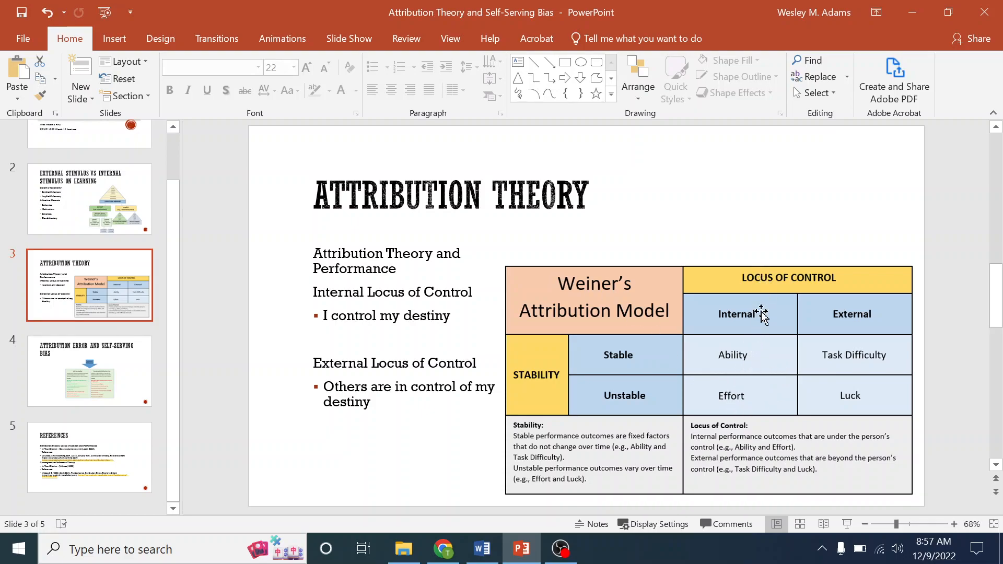
mouse_move(835, 354)
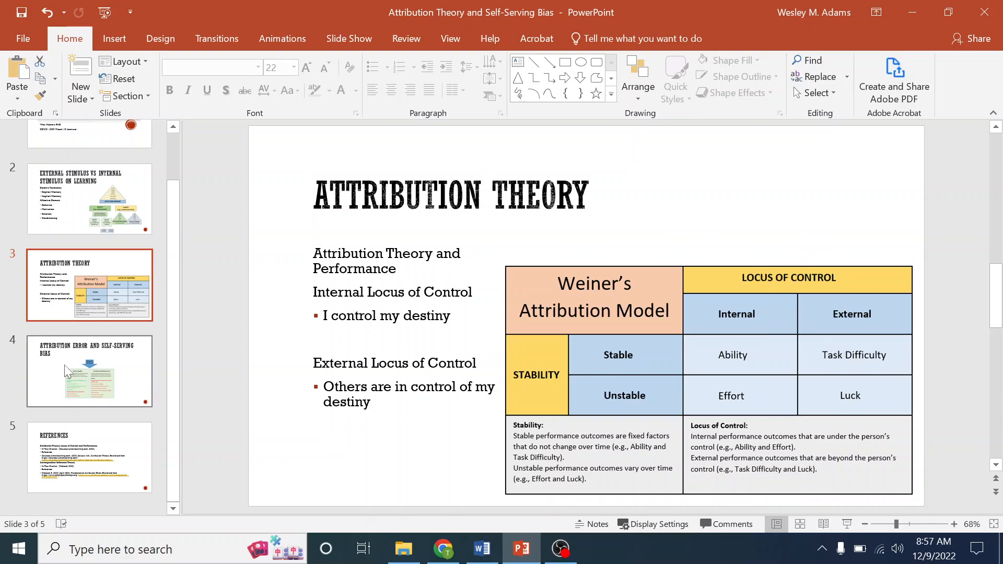
Step: Show slide 4, Attribution Error and Self-Serving Bias, with its two comparison boxes
click(89, 371)
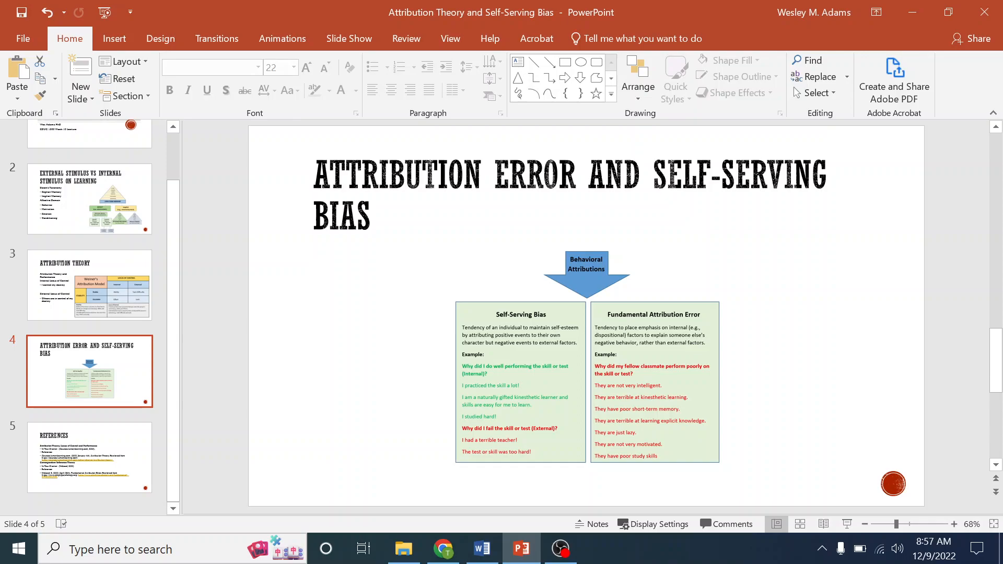
Step: Revisit slide 3's Weiner Attribution Model table, then advance to slide 4 again
click(90, 285)
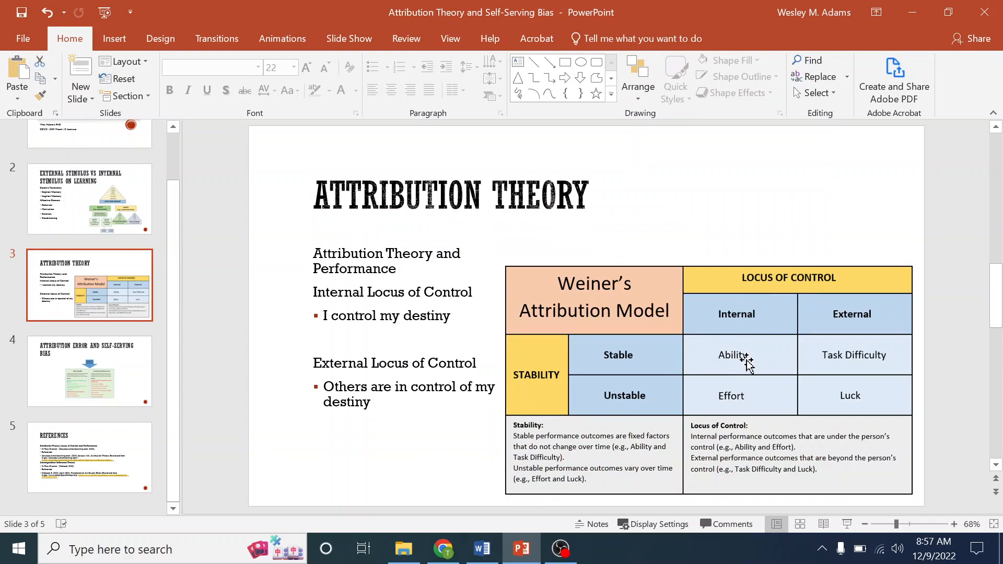
mouse_move(730, 365)
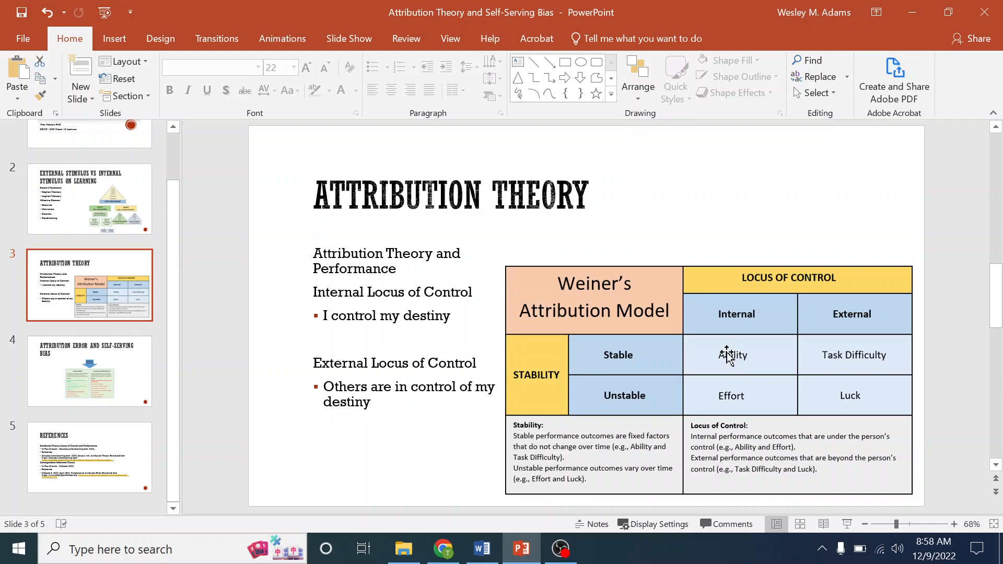
mouse_move(735, 348)
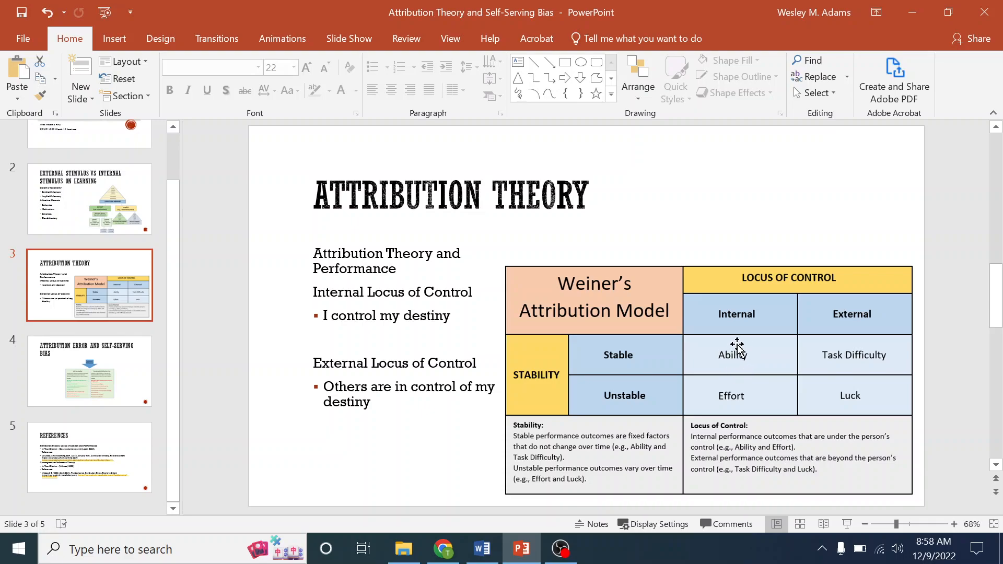
mouse_move(726, 364)
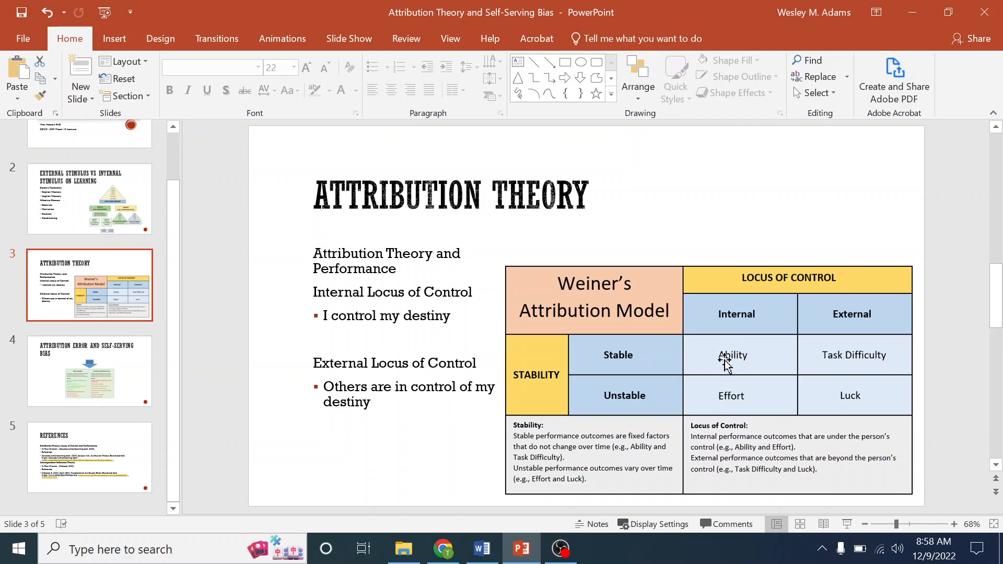
mouse_move(722, 363)
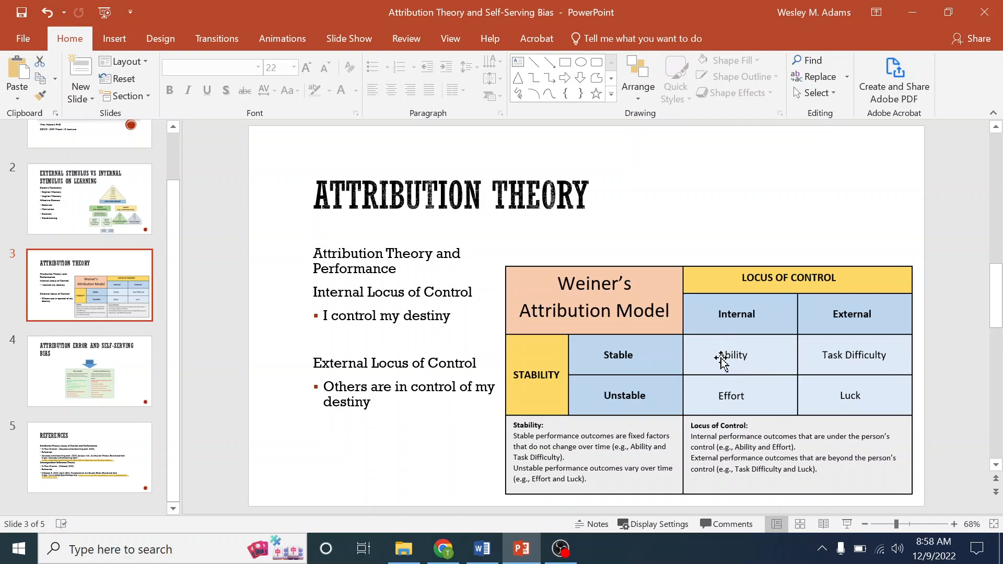
mouse_move(746, 361)
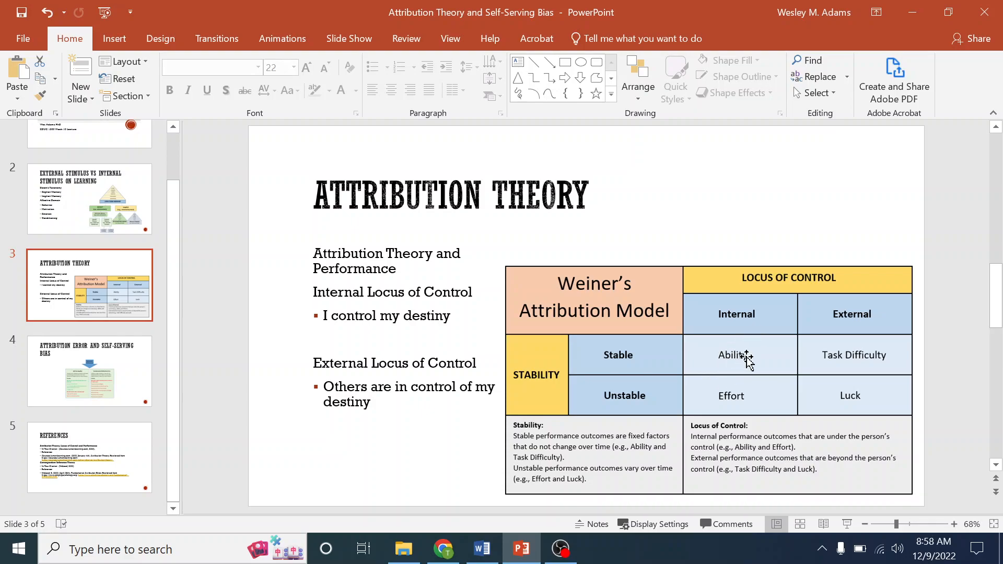
mouse_move(739, 409)
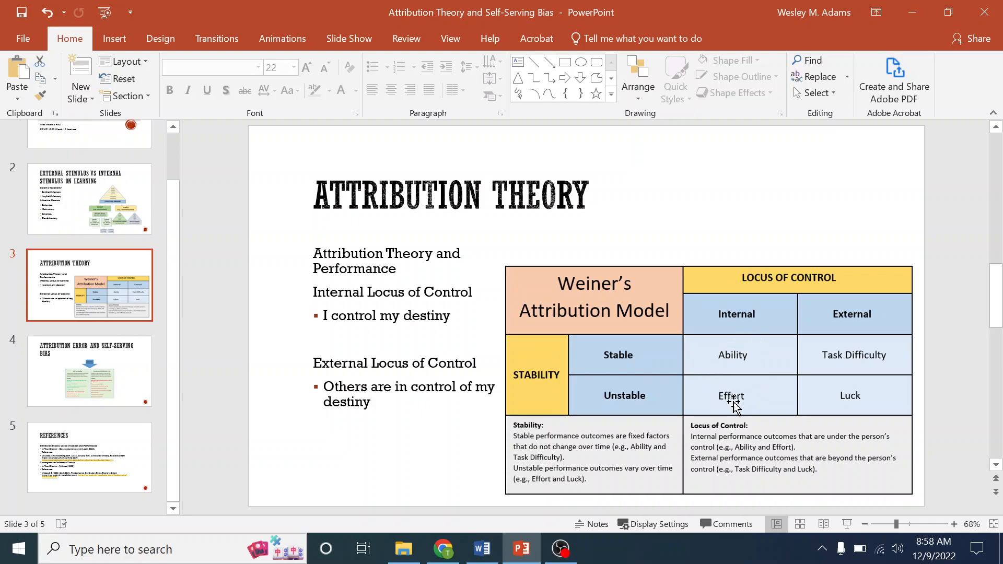
mouse_move(48, 367)
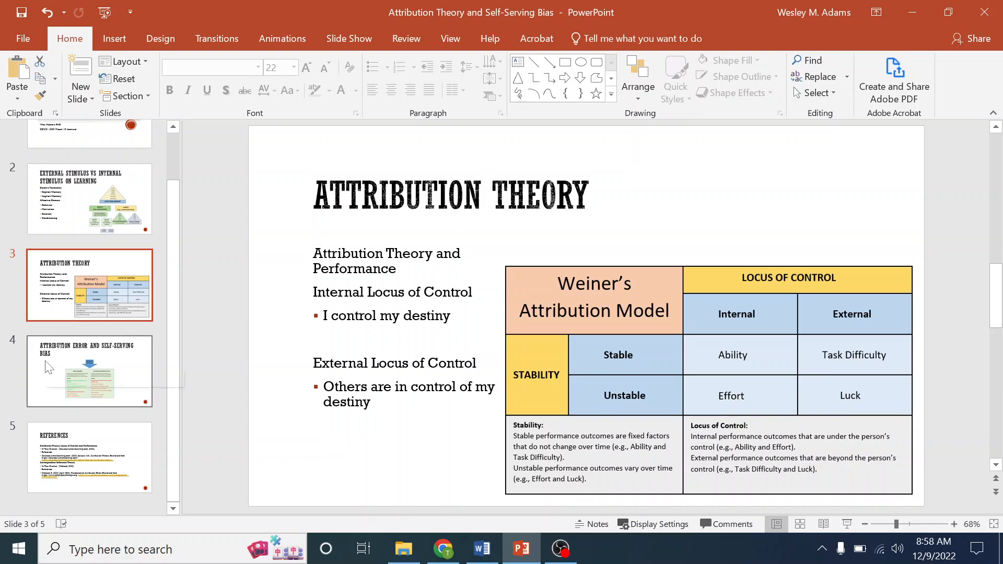
mouse_move(48, 367)
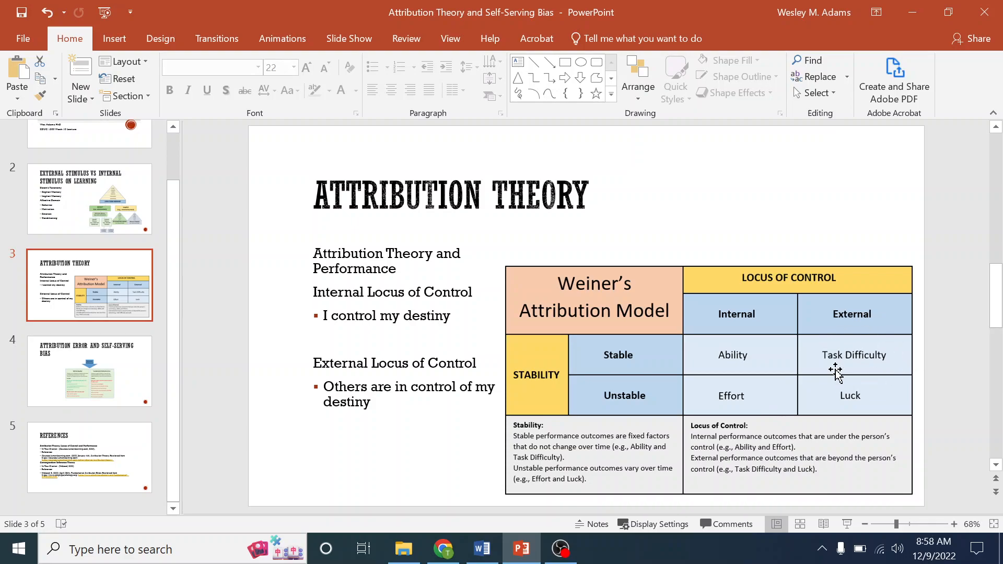
mouse_move(862, 406)
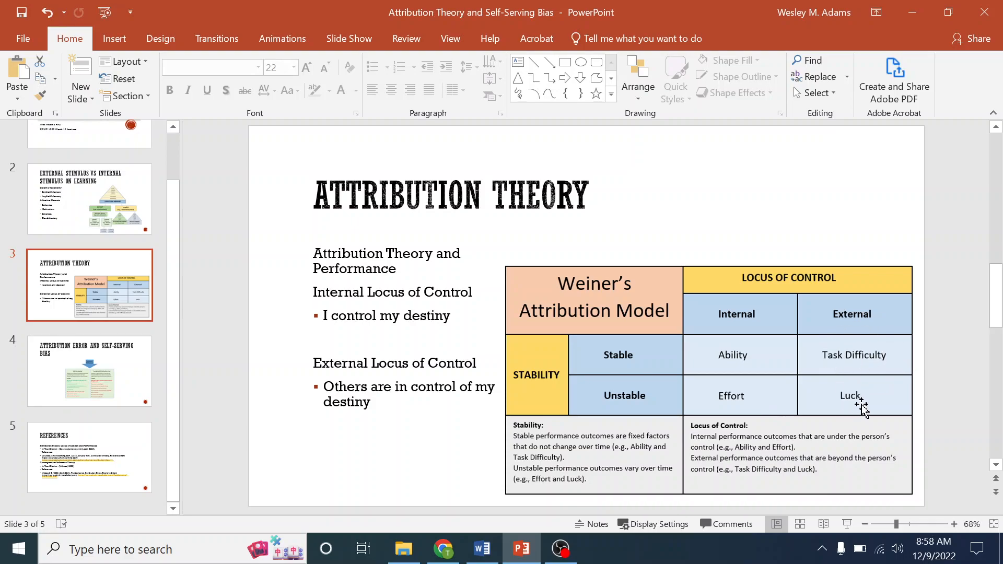
mouse_move(744, 331)
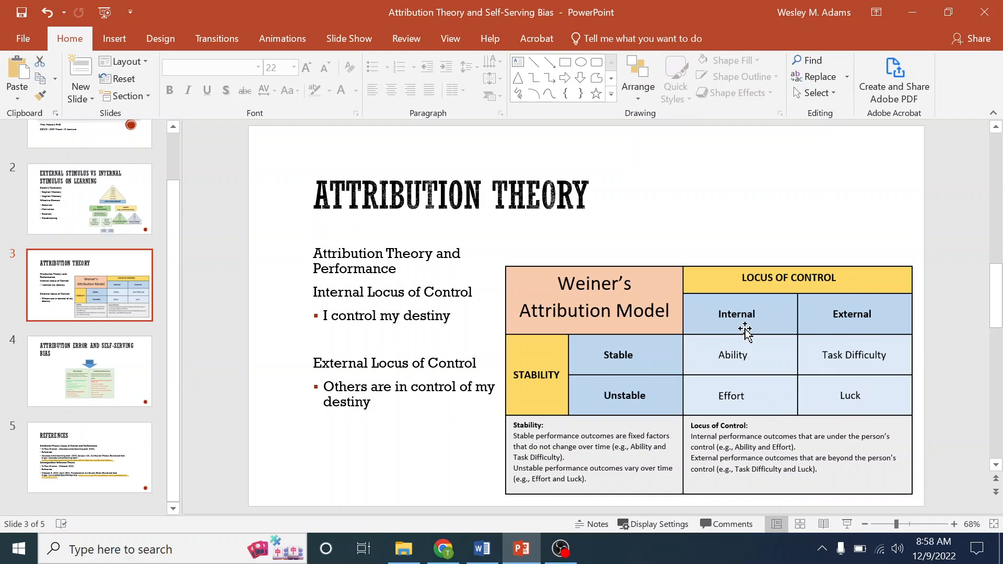
click(90, 371)
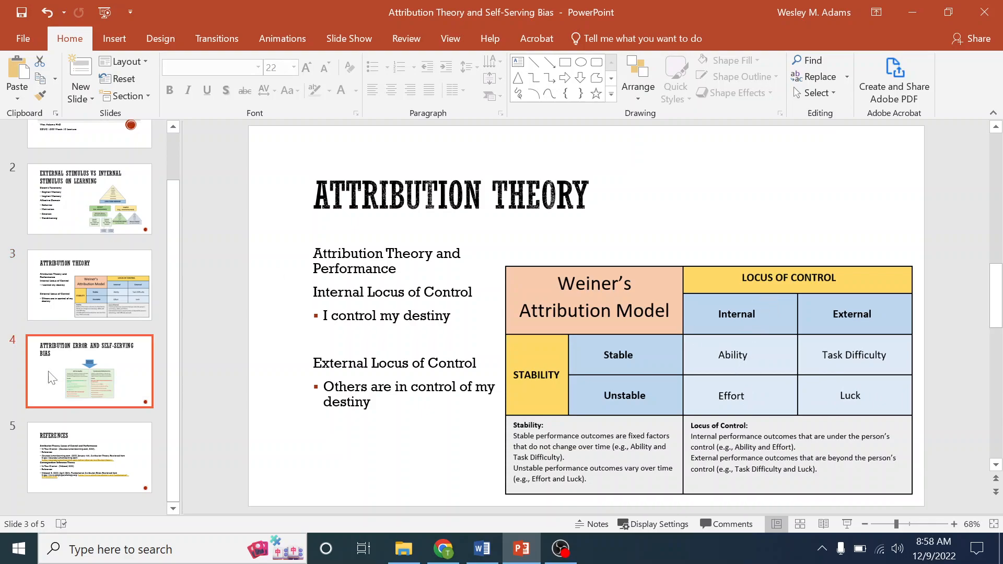
click(89, 371)
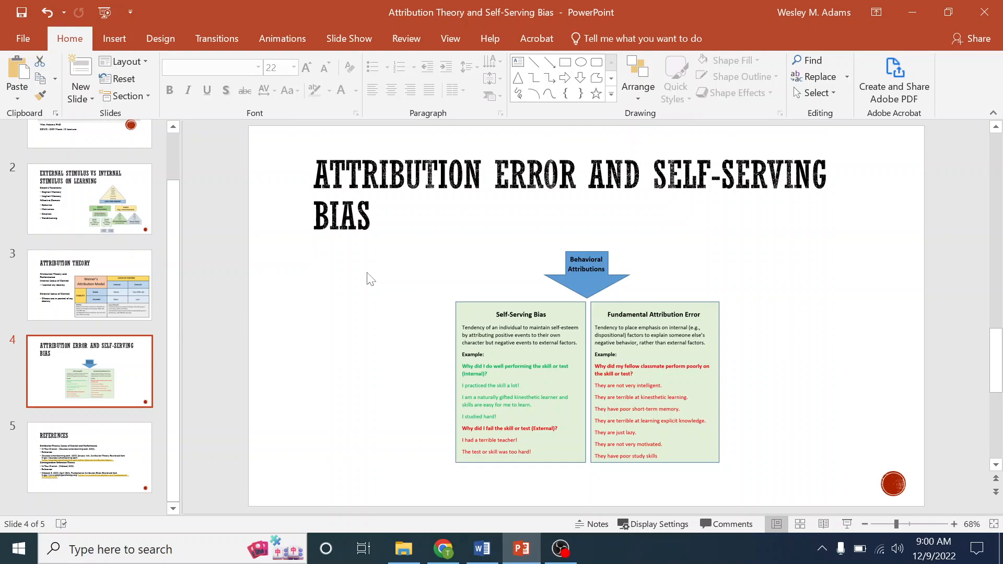
mouse_move(514, 351)
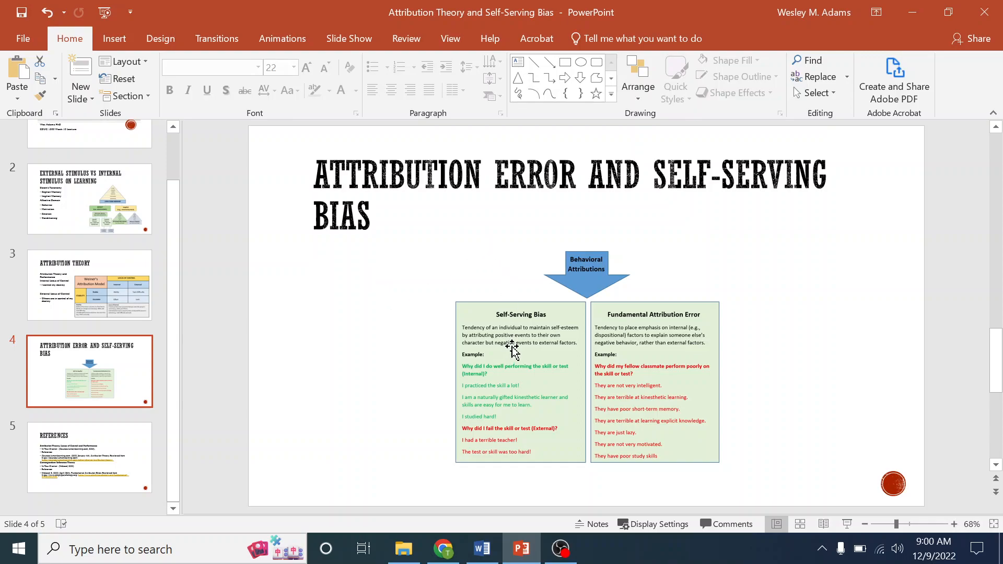
mouse_move(679, 325)
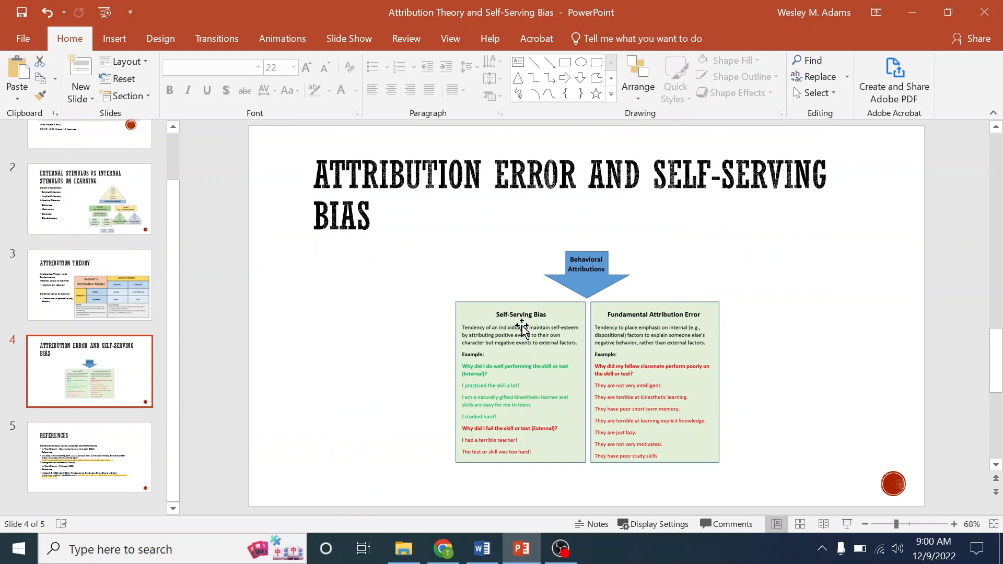
mouse_move(512, 400)
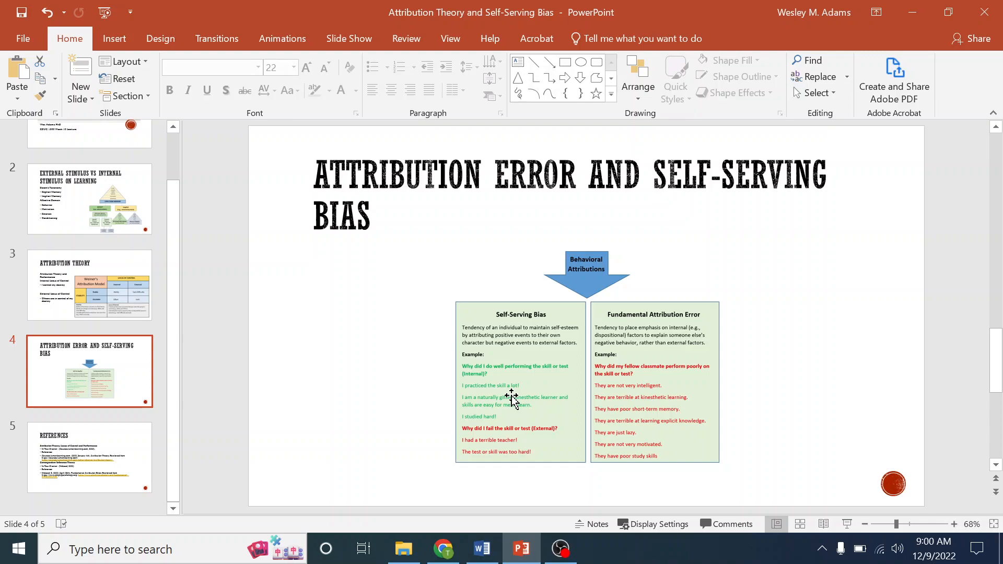
mouse_move(518, 401)
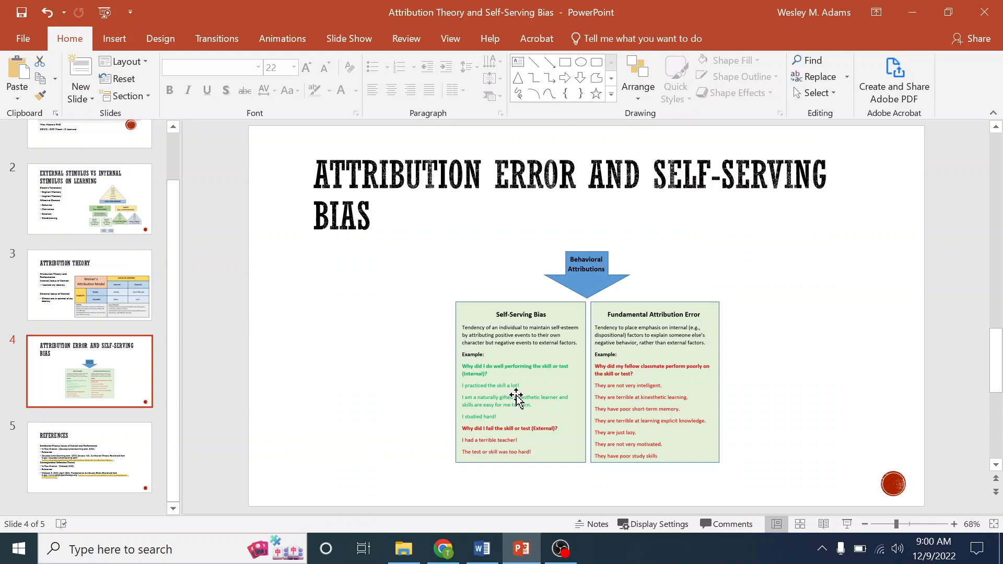
mouse_move(518, 397)
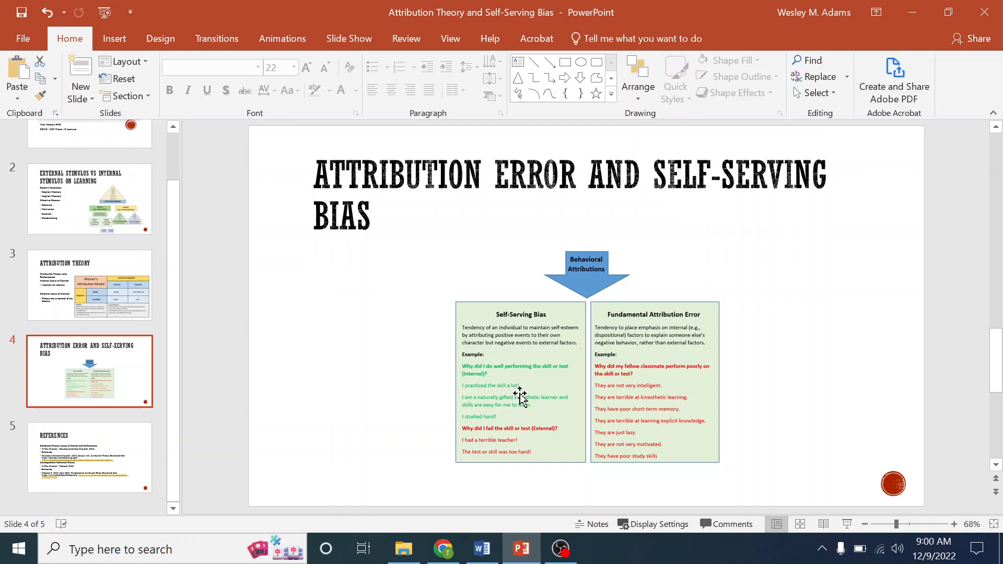
mouse_move(506, 455)
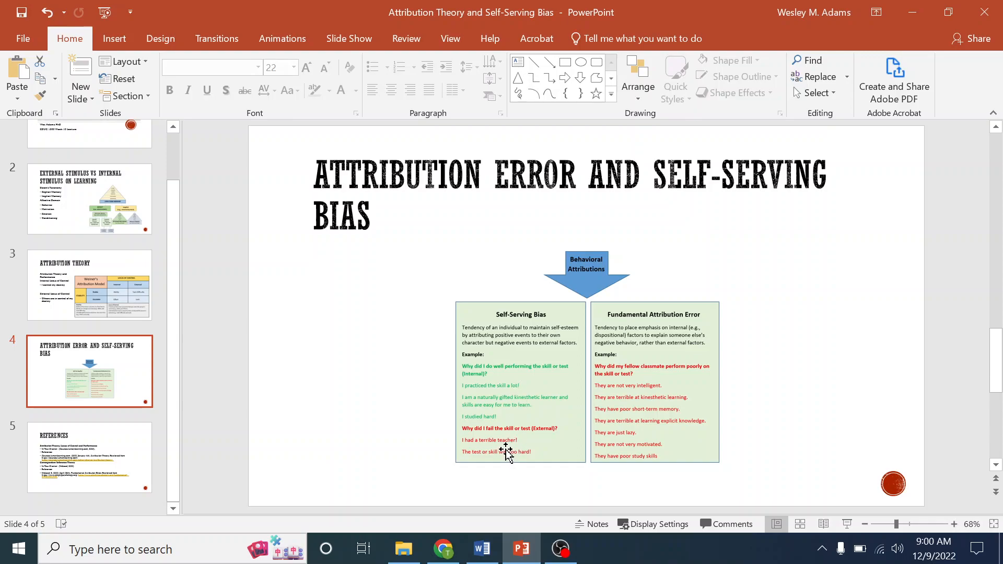
mouse_move(502, 445)
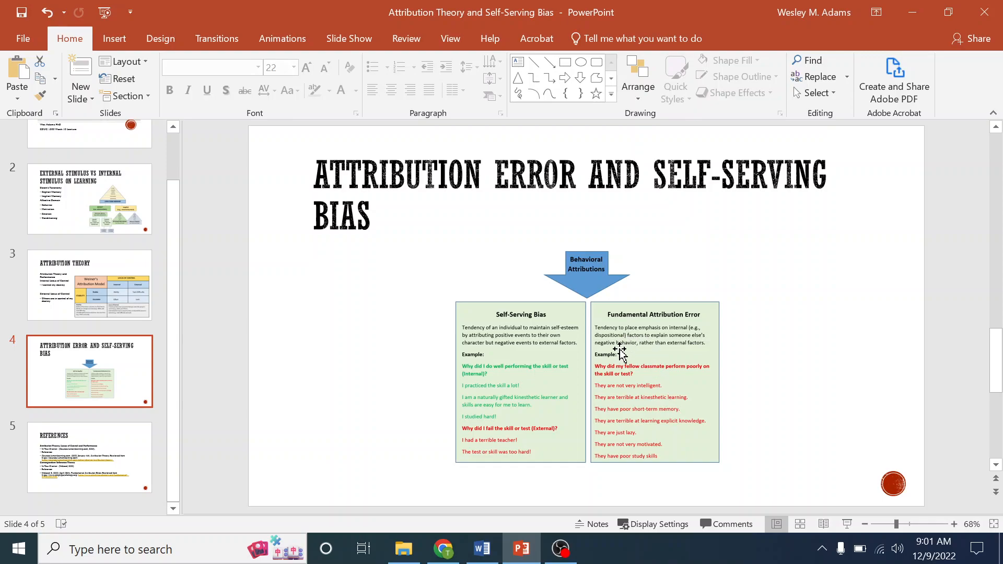
mouse_move(628, 394)
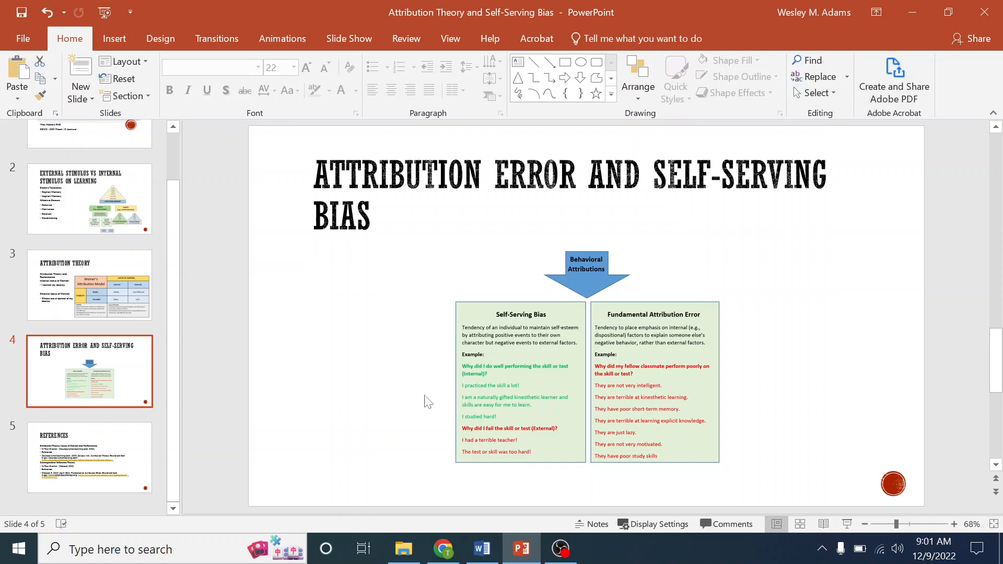
mouse_move(365, 327)
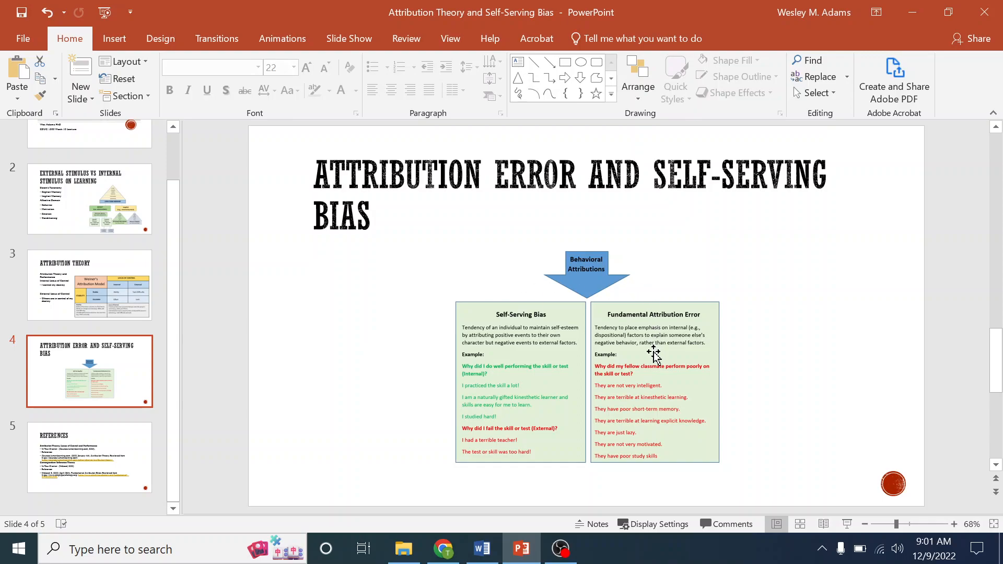
mouse_move(536, 319)
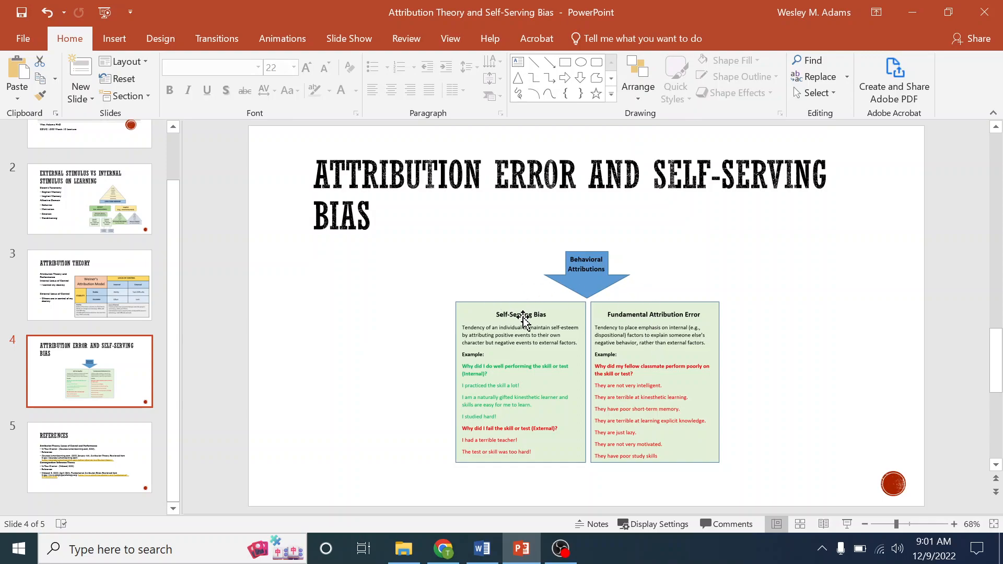
mouse_move(500, 377)
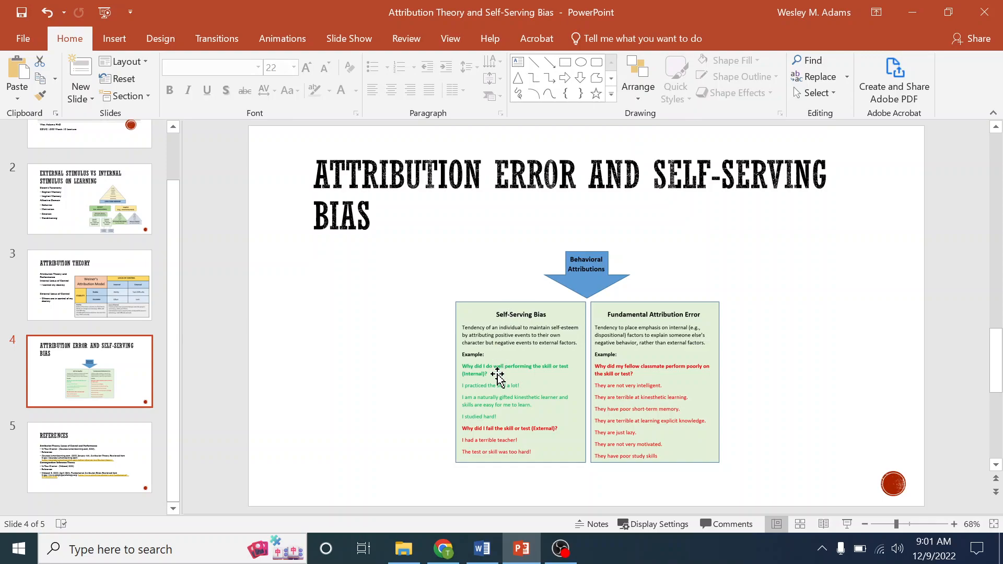
mouse_move(473, 451)
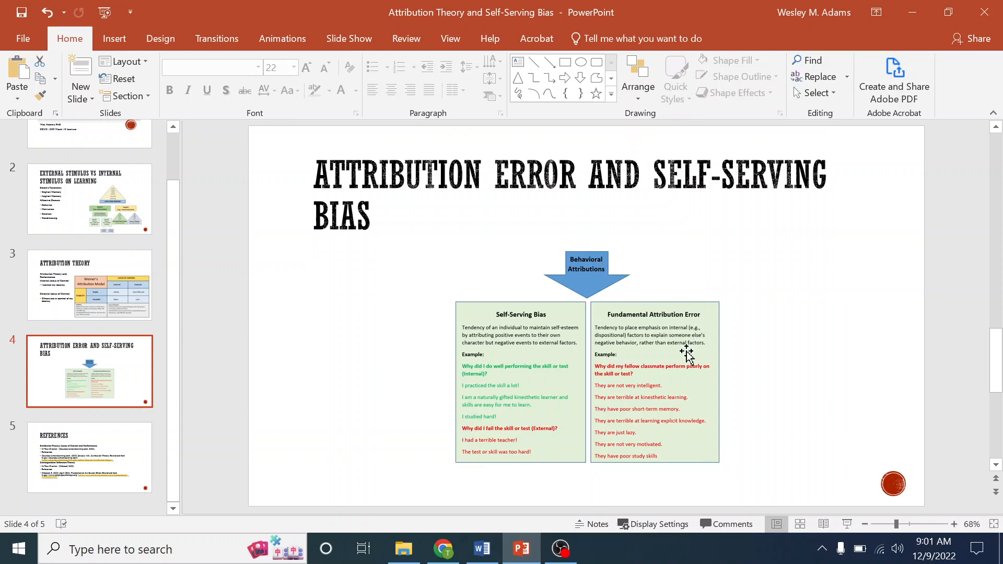
mouse_move(682, 365)
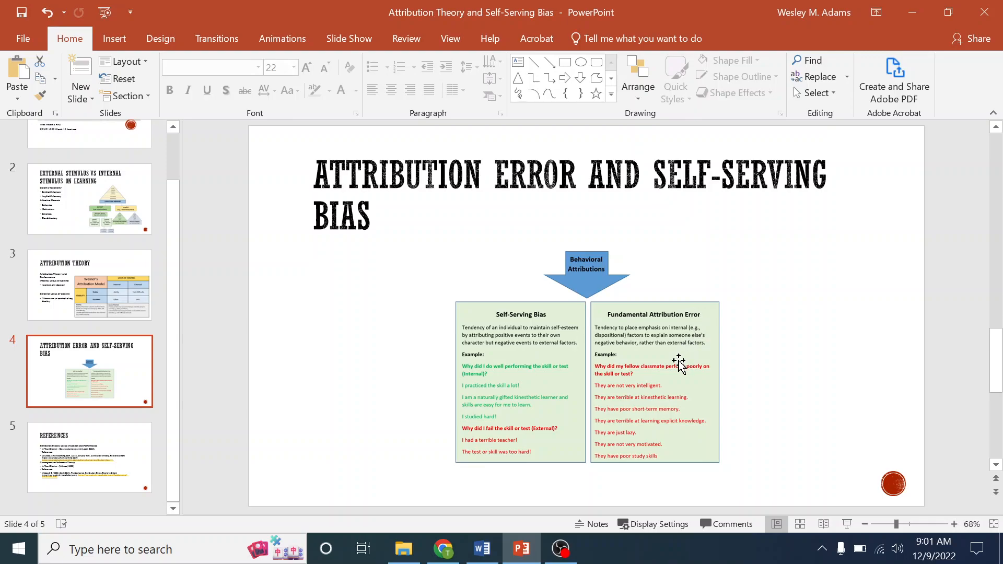
mouse_move(657, 374)
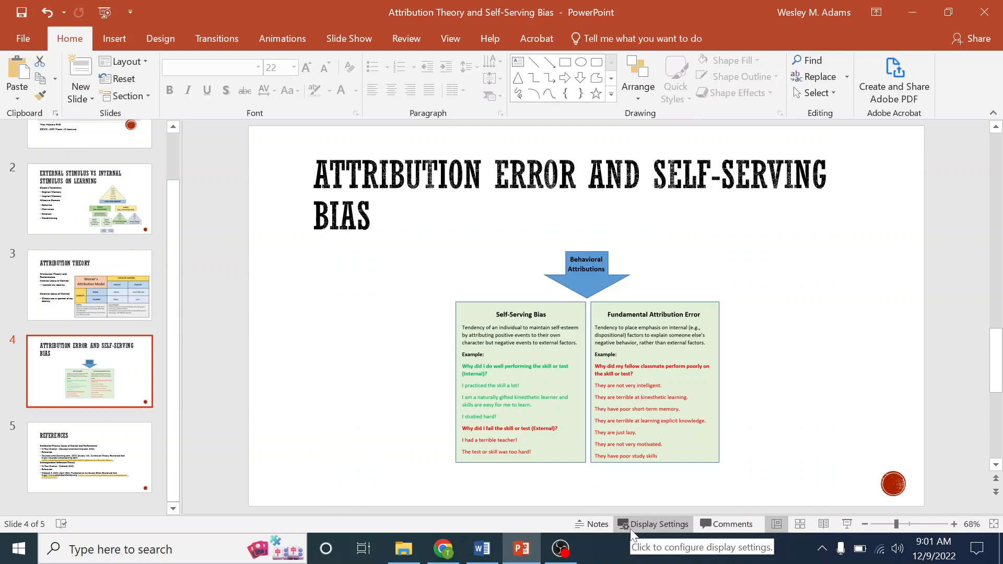
mouse_move(497, 346)
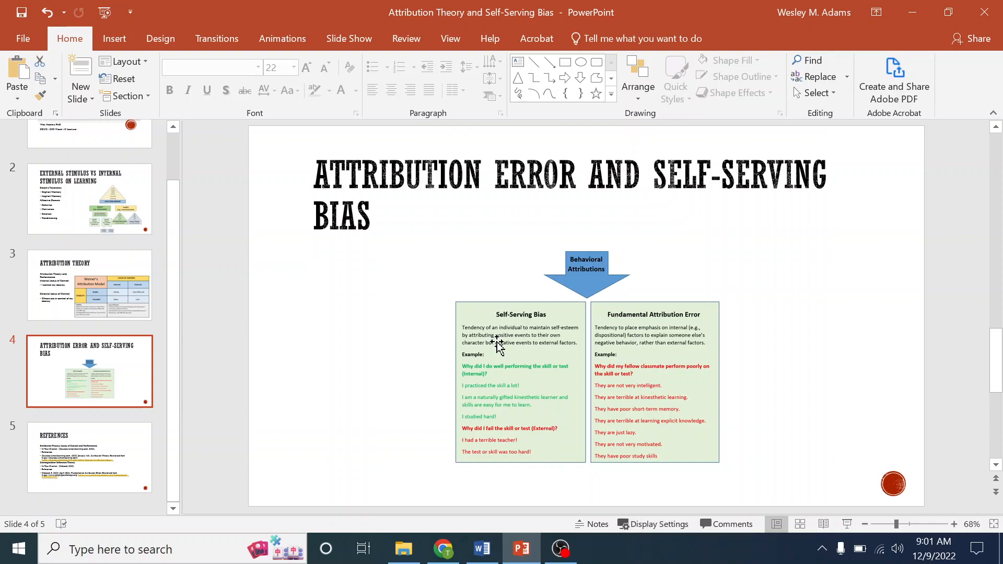
mouse_move(645, 376)
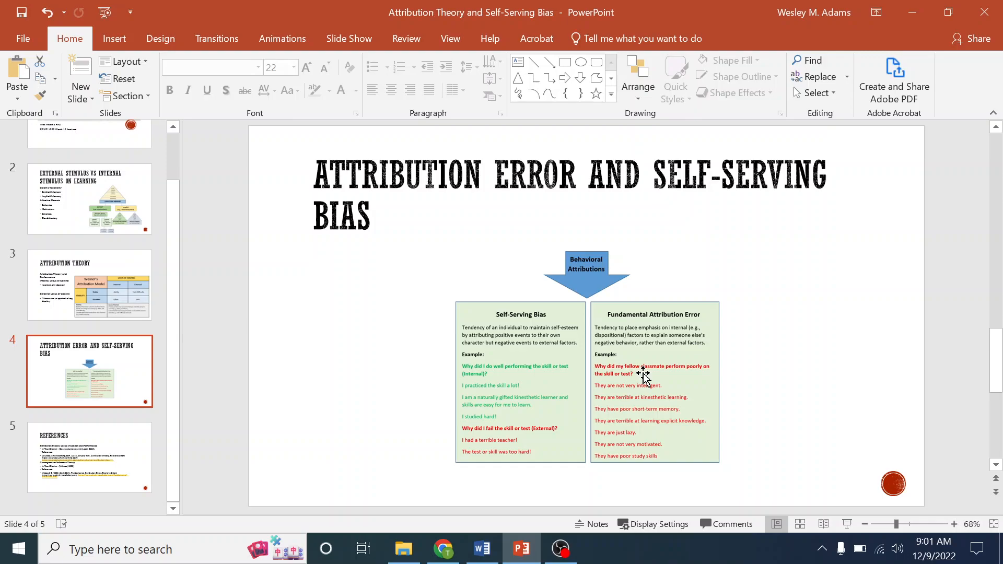
mouse_move(699, 368)
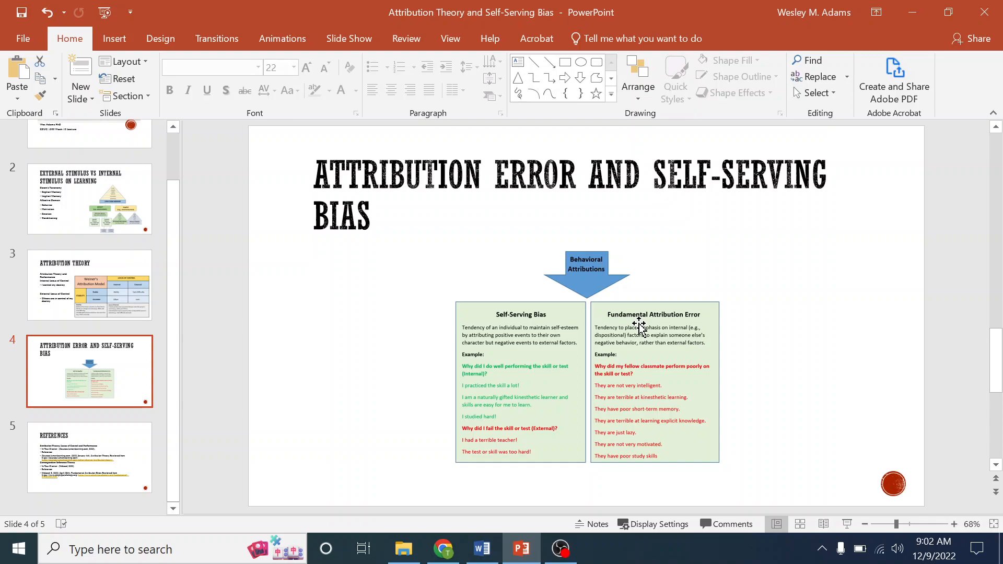
mouse_move(602, 319)
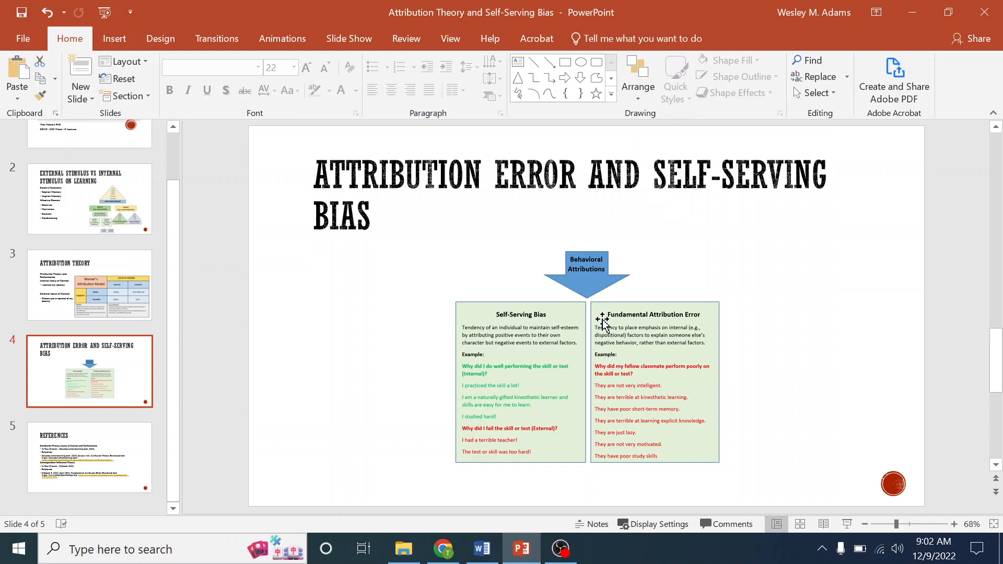
mouse_move(666, 322)
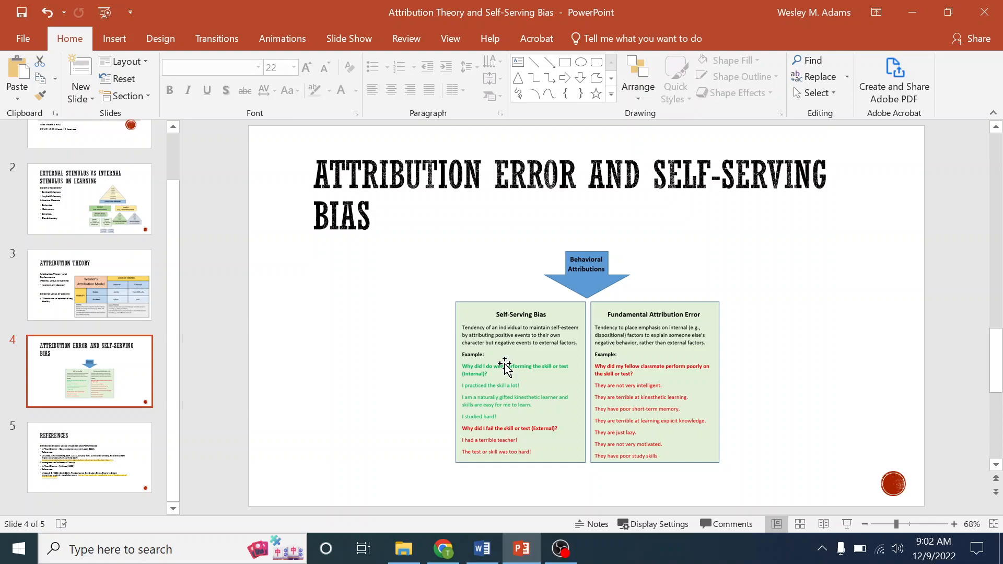
mouse_move(329, 308)
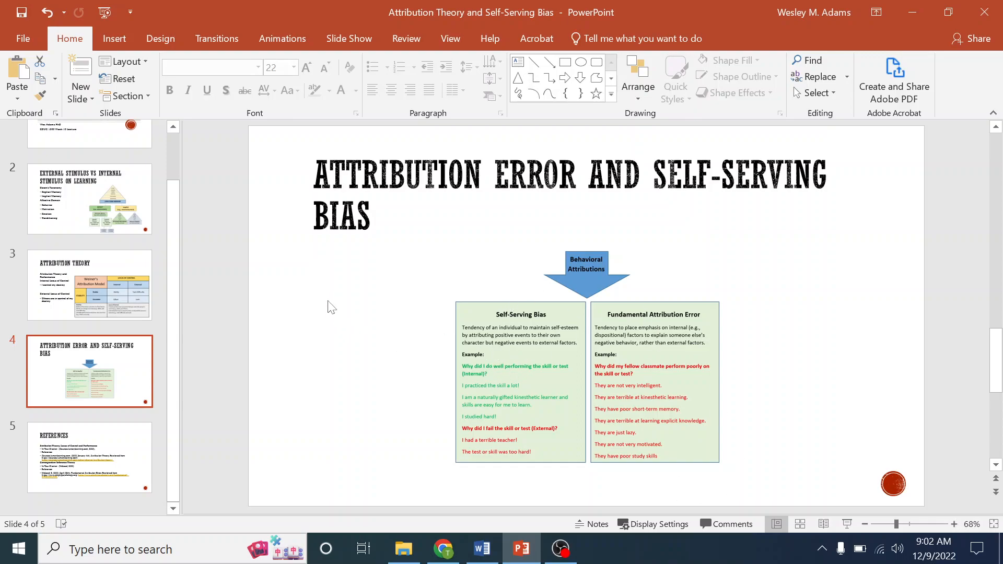
mouse_move(341, 334)
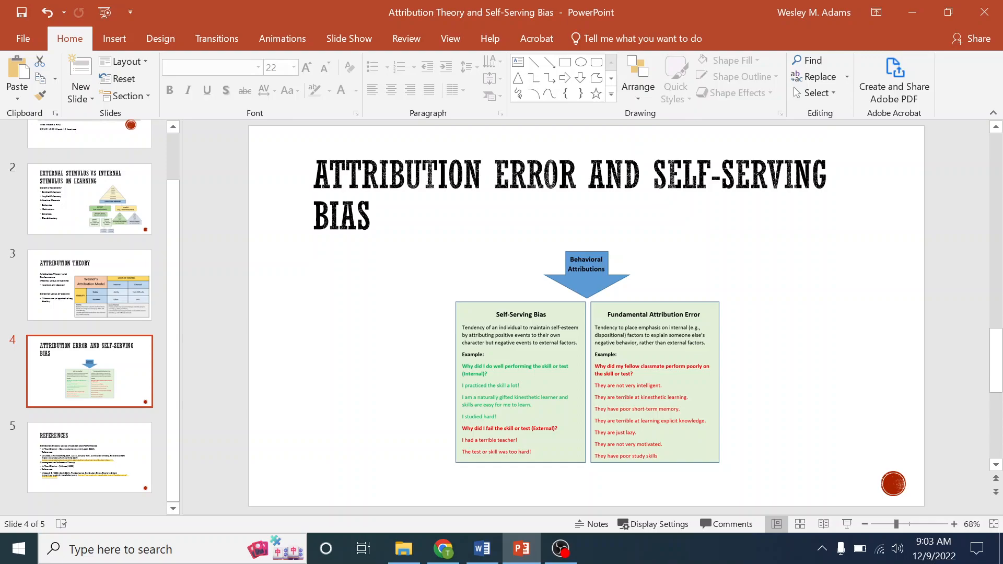
mouse_move(695, 295)
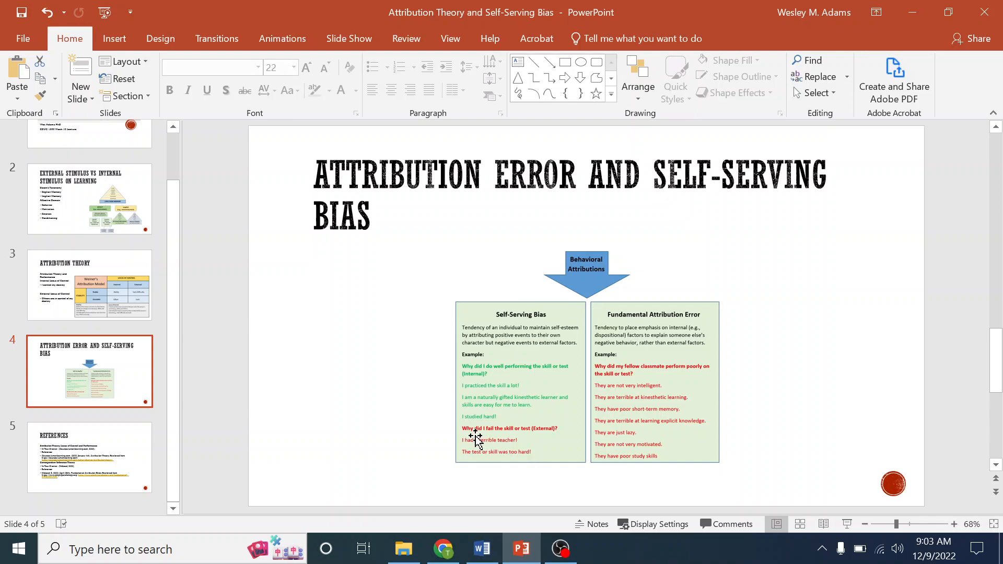
mouse_move(505, 428)
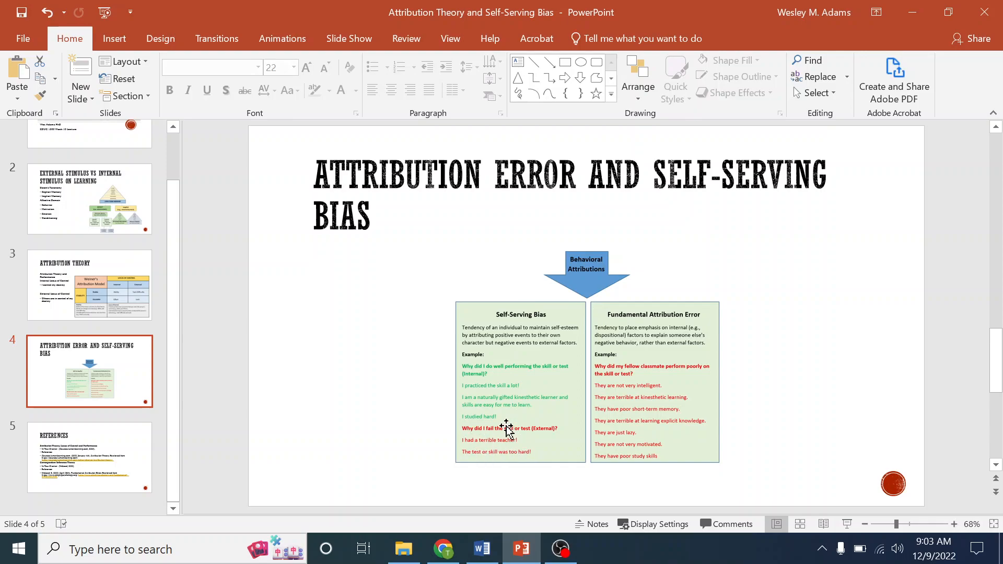